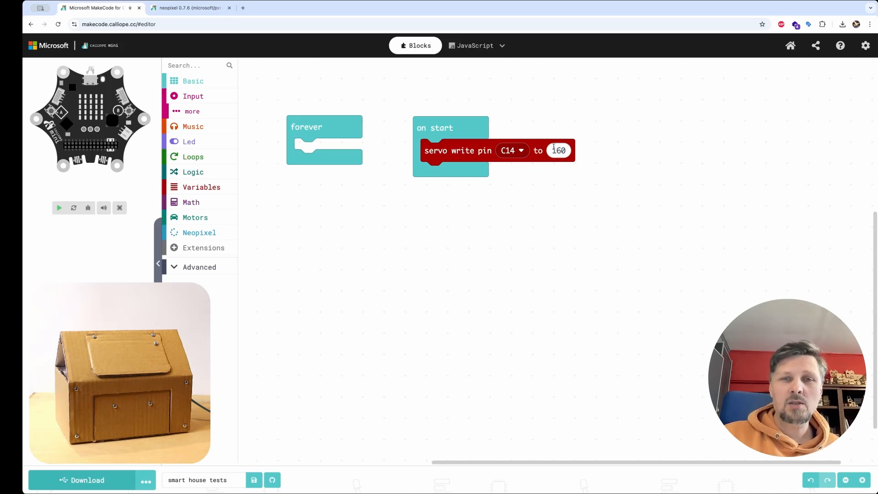
Adjust the on-start servo angle and copy the servo write block into button A's handler.
left_click(559, 151)
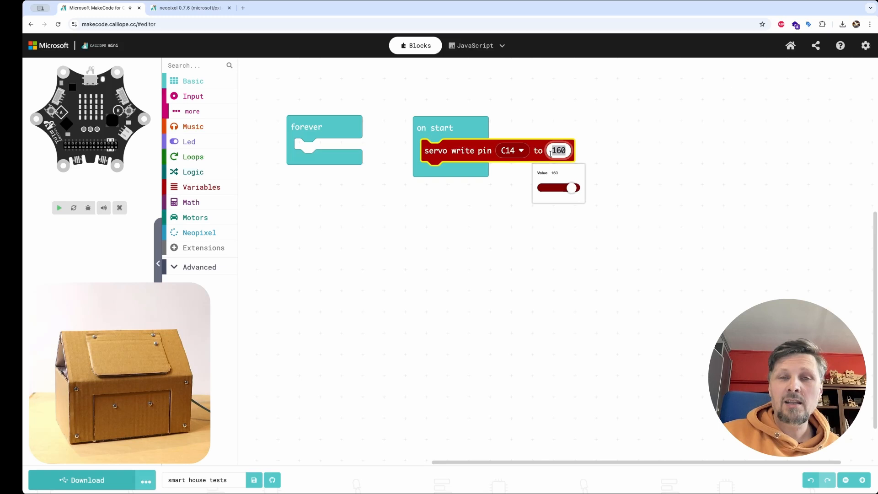
left_click(637, 275)
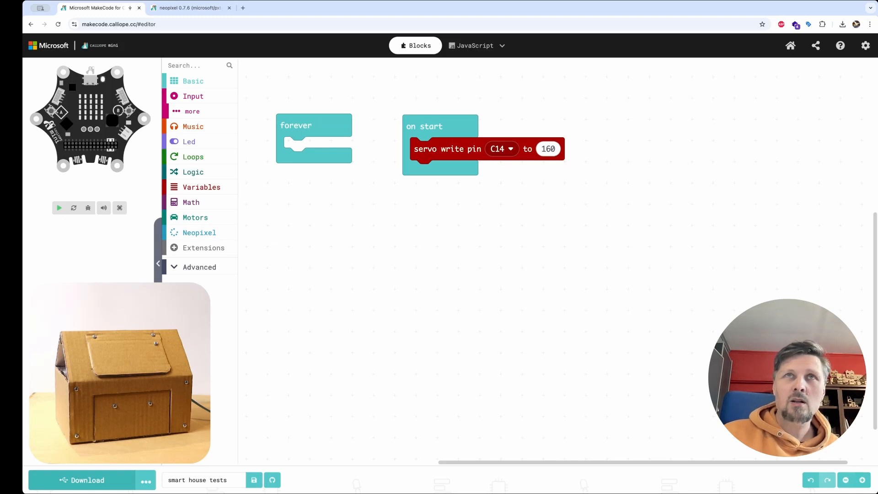
mouse_move(567, 229)
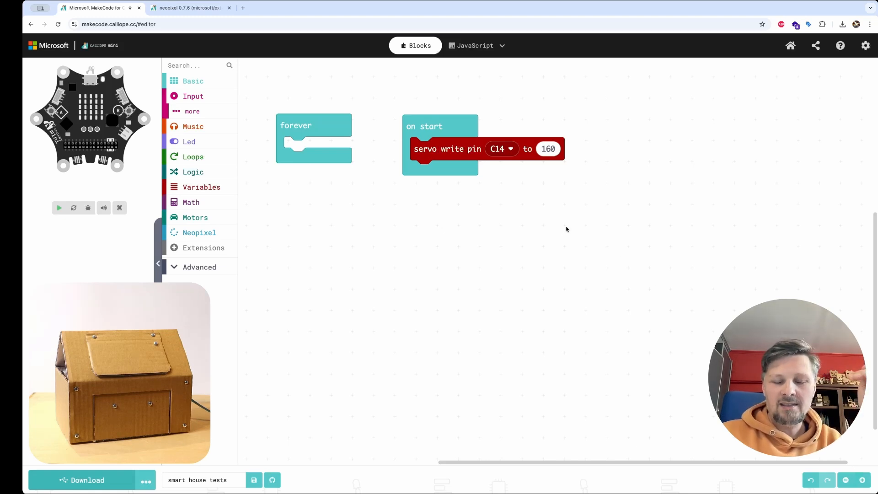
mouse_move(581, 240)
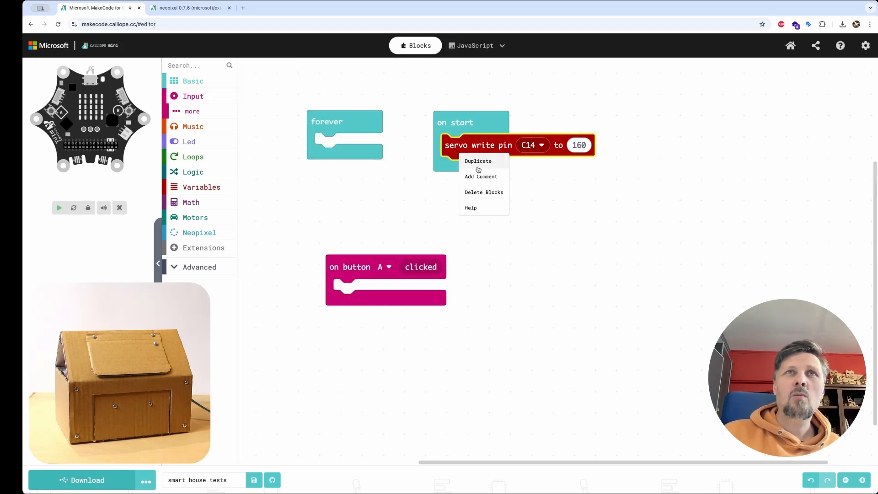
left_click(477, 161)
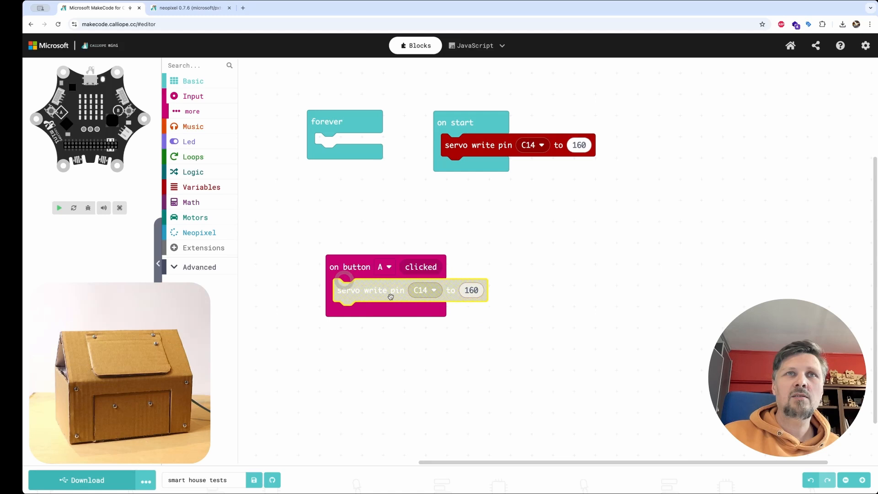
left_click(471, 290)
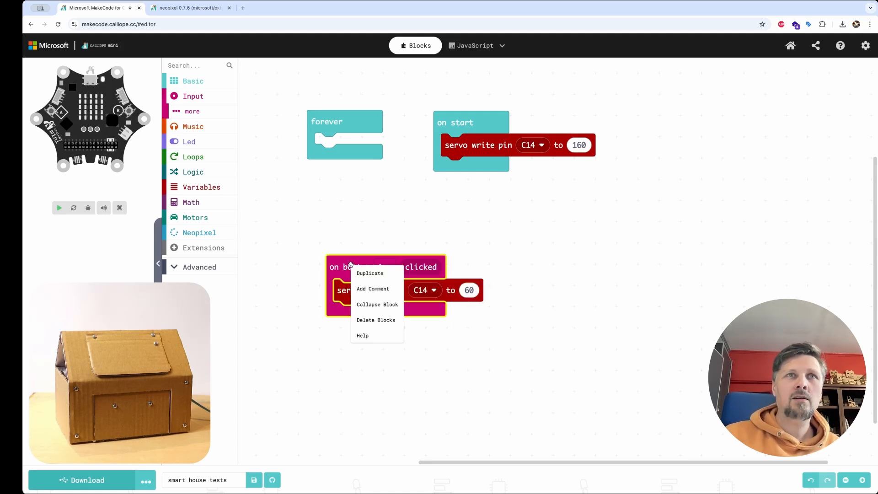
Duplicate the button A handler for button B with the servo angle set to 160.
left_click(370, 273)
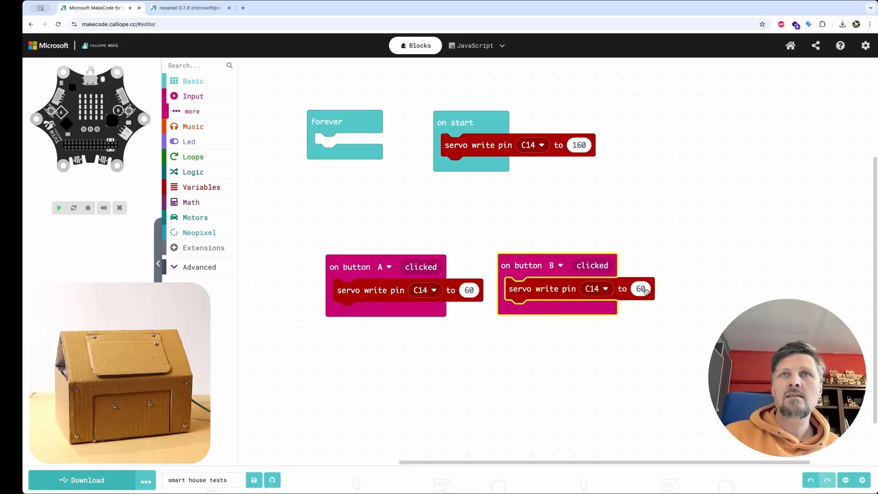
left_click(641, 289)
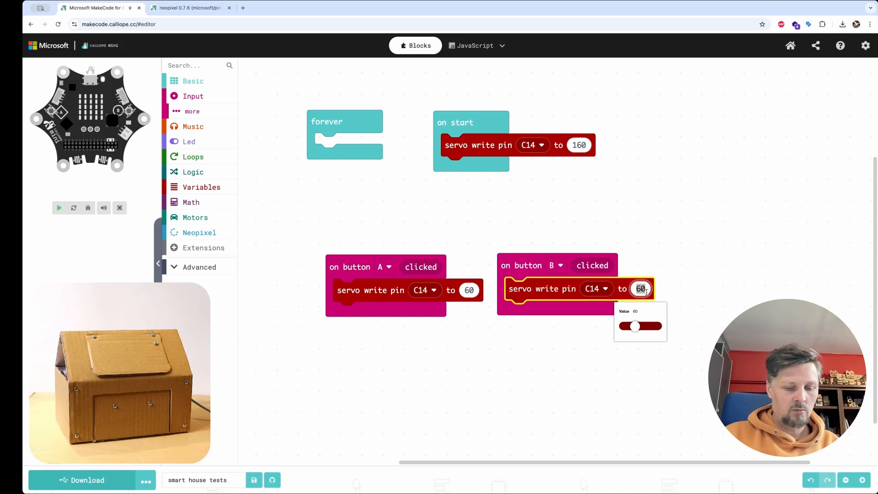
left_click_drag(634, 326, 655, 326)
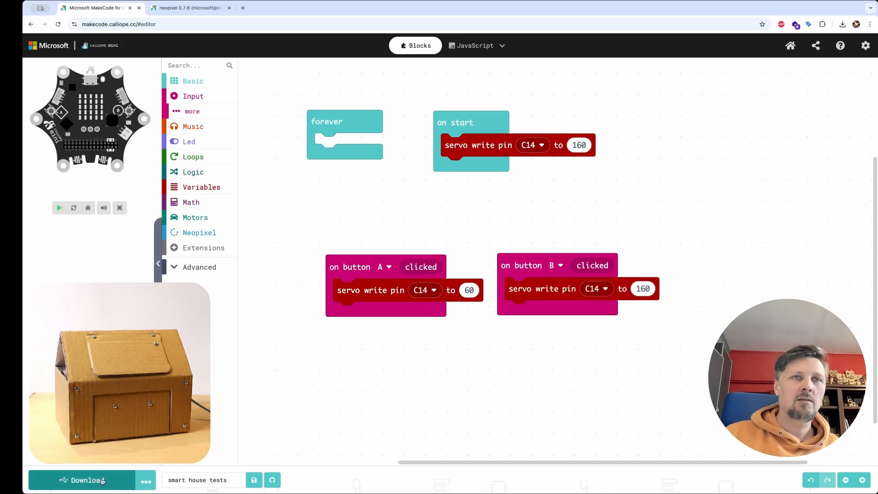
left_click(83, 480)
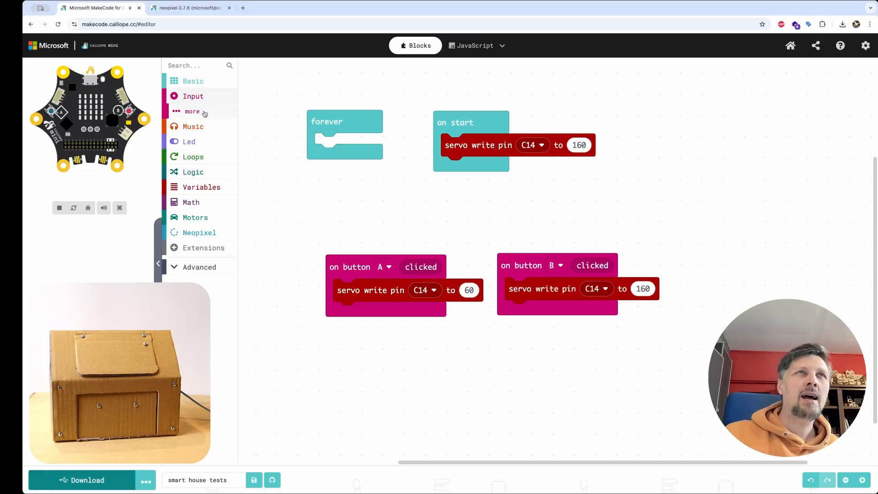
Add an on pin P3 pressed down handler writing servo C14 to 60, then download.
left_click(193, 96)
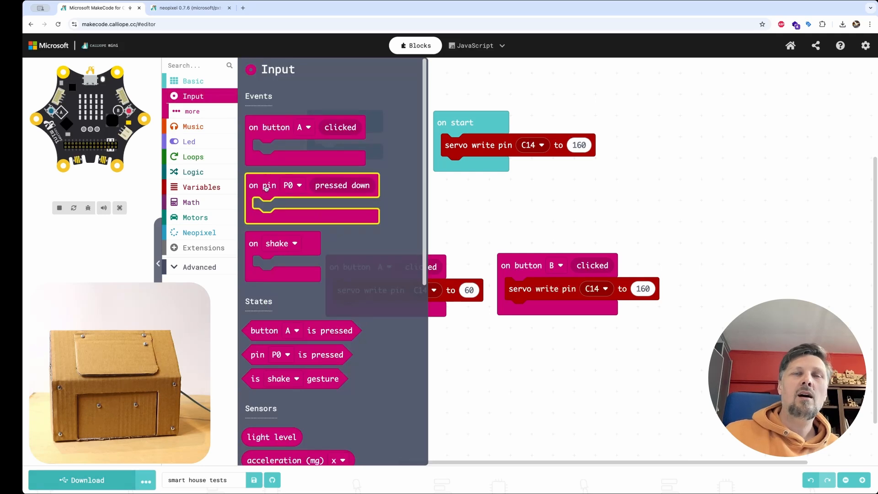
left_click_drag(312, 199, 386, 356)
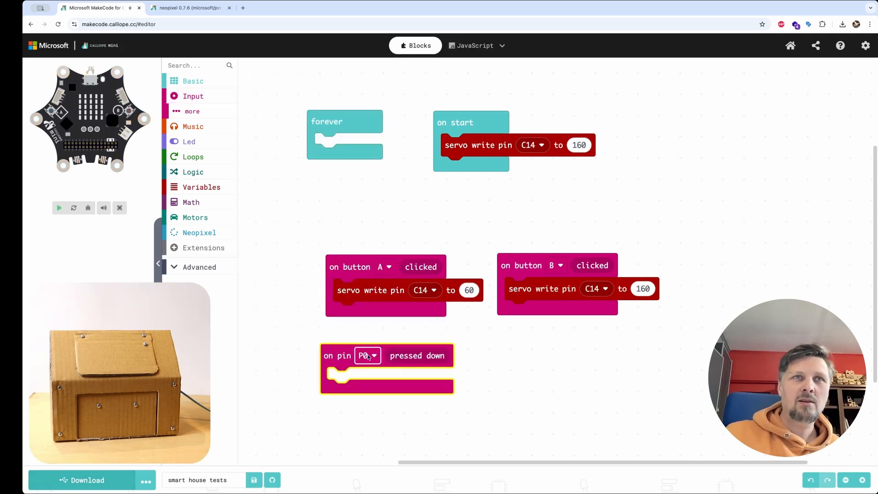
left_click(366, 355)
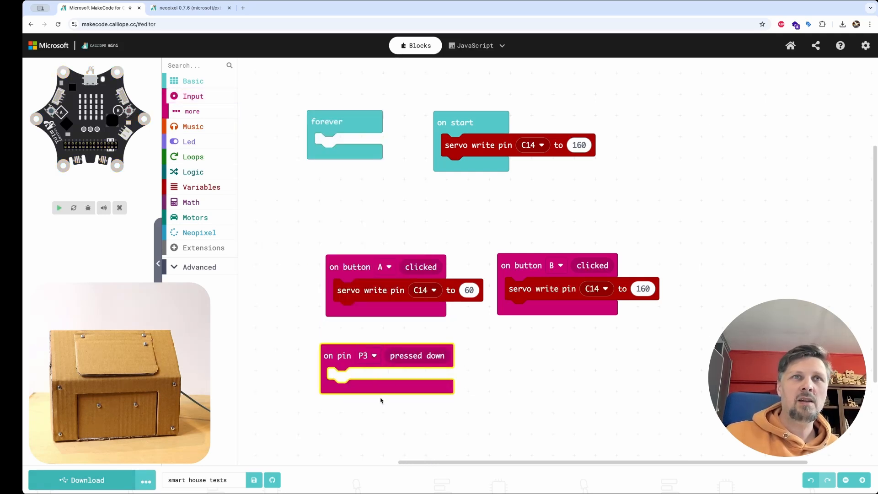
left_click_drag(371, 290, 384, 335)
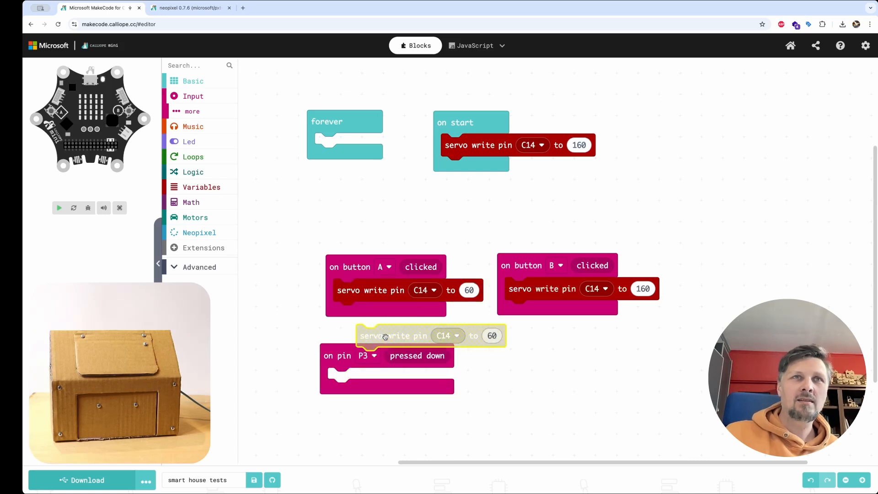
left_click_drag(392, 335, 364, 378)
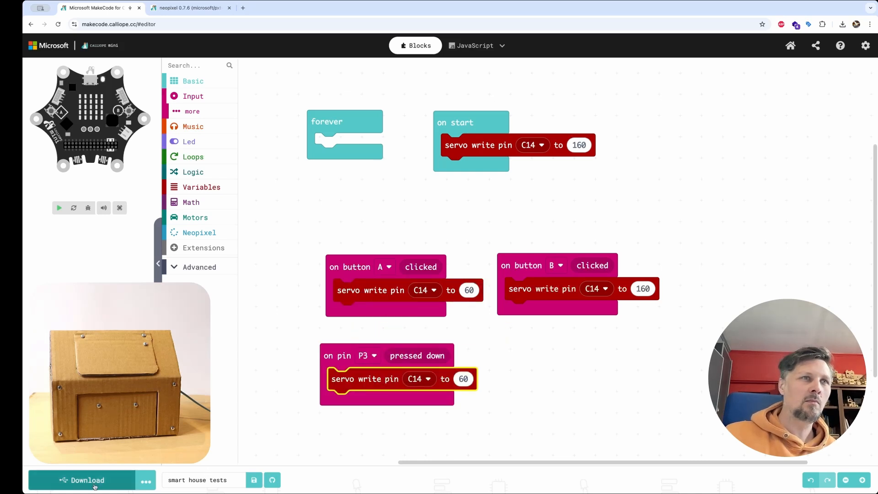
left_click(92, 484)
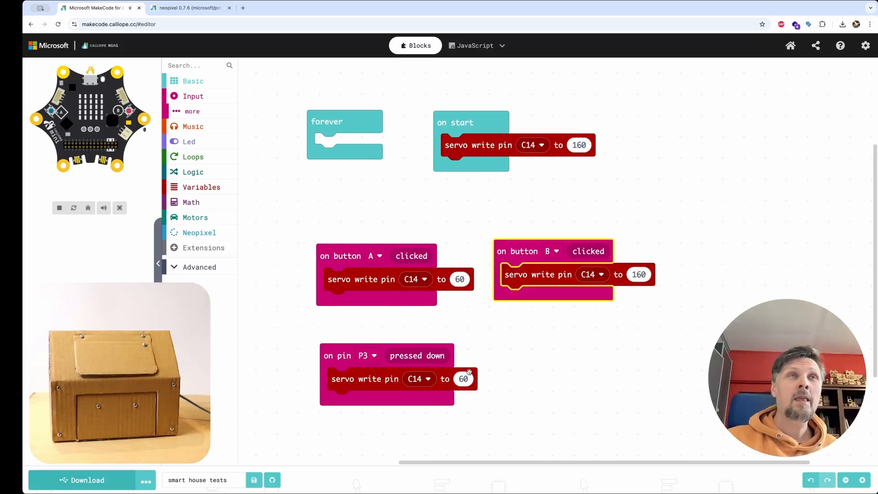
Create the door_open variable and set it to 0 in on start.
left_click(201, 186)
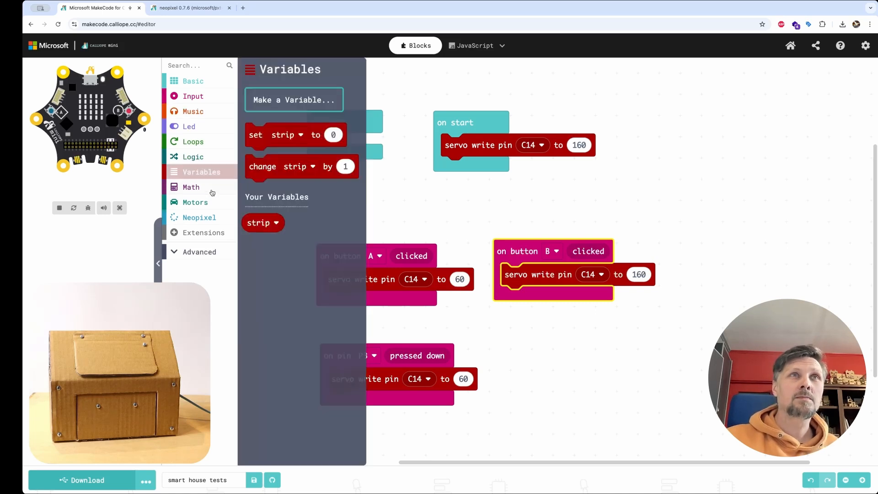
left_click(294, 100)
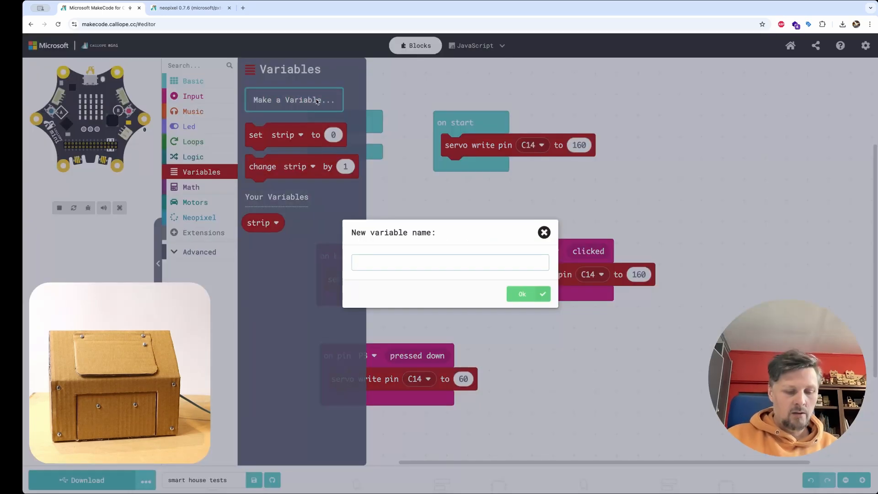
type("door_ope")
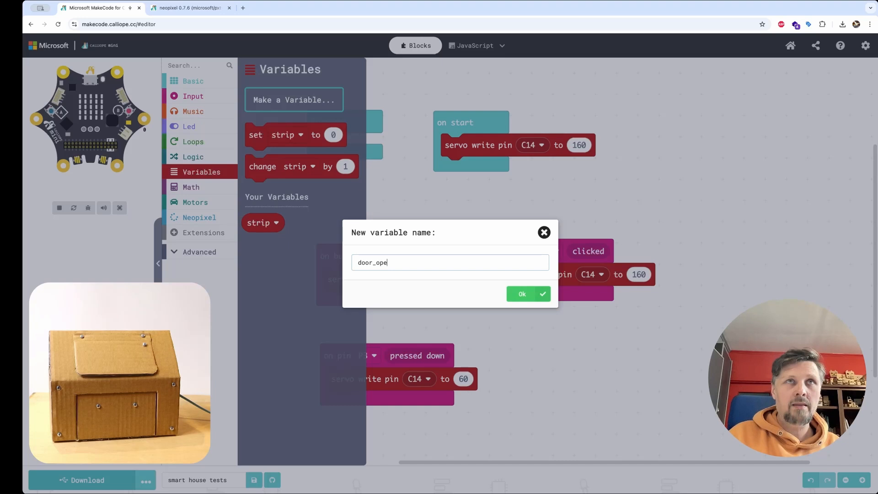
type("n")
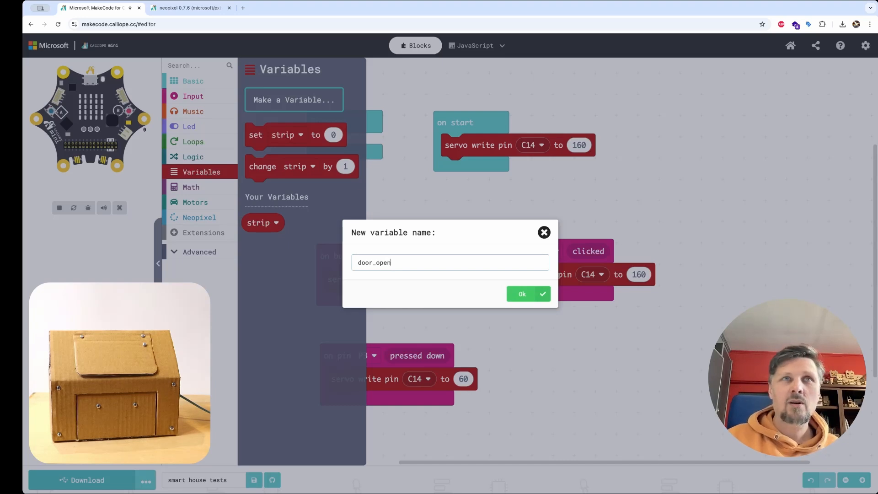
left_click(528, 294)
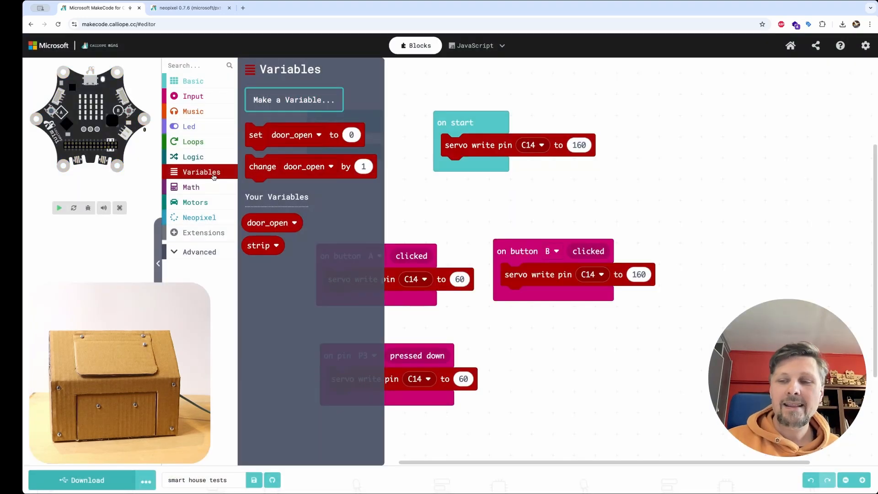
left_click(58, 208)
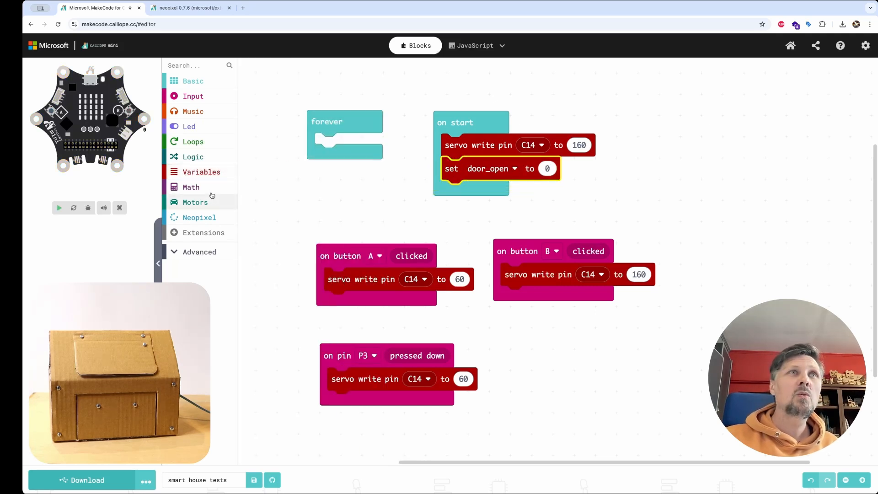
Set door_open to false in on start using the Logic false block.
left_click(193, 156)
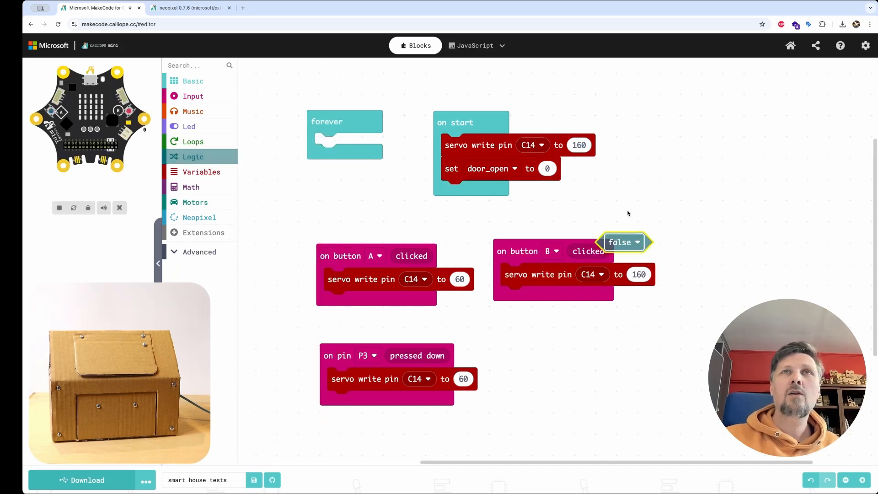
left_click_drag(623, 242, 562, 169)
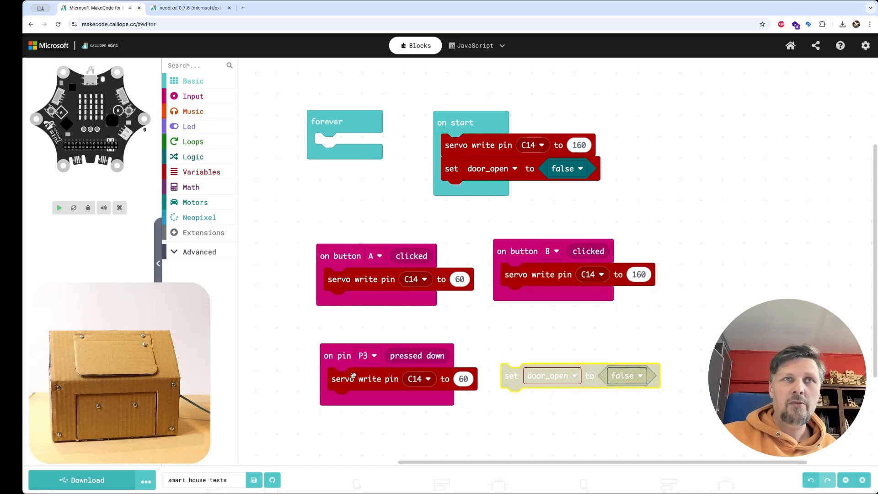
mouse_move(358, 384)
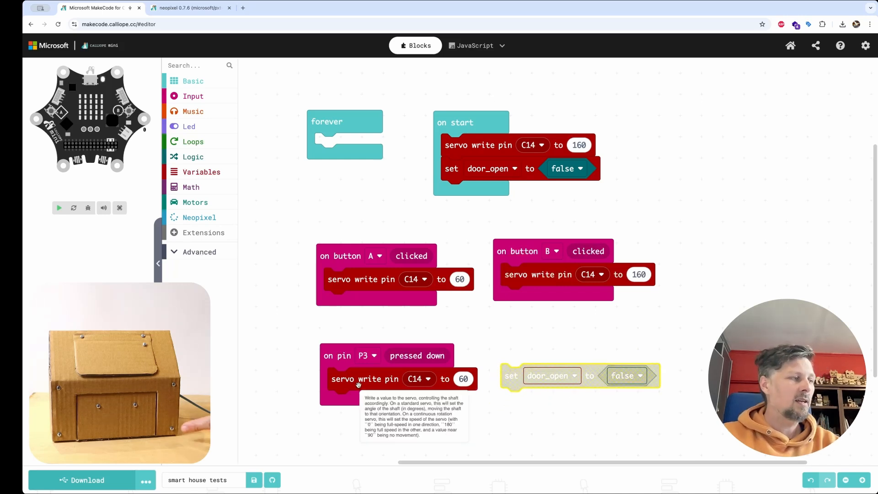
left_click(58, 208)
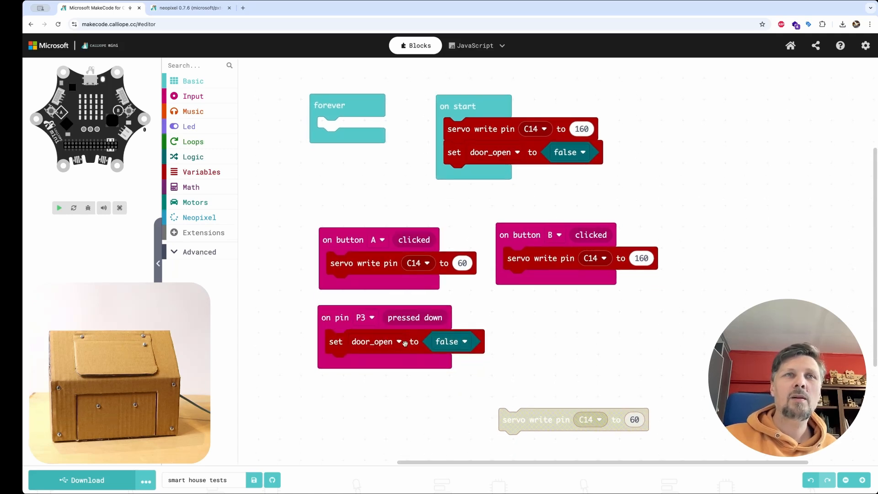
Make the P3 handler set door_open to not door_open, discarding the leftover false.
left_click_drag(451, 342, 550, 351)
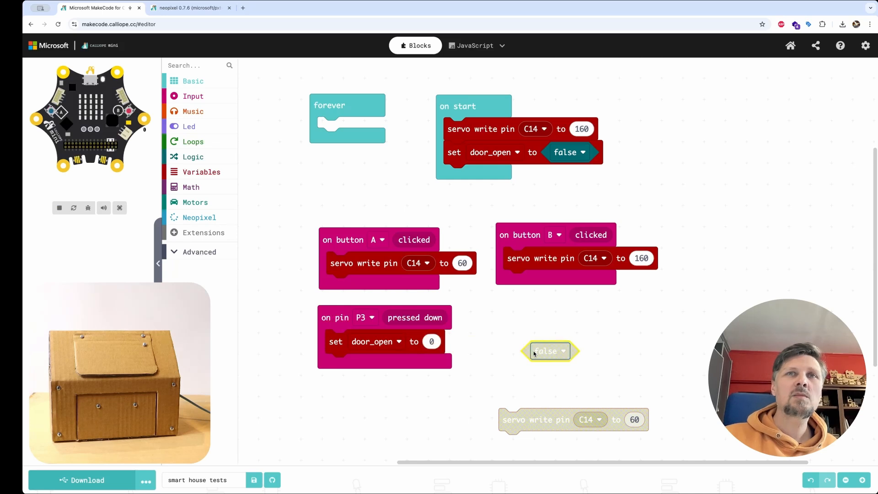
left_click(193, 157)
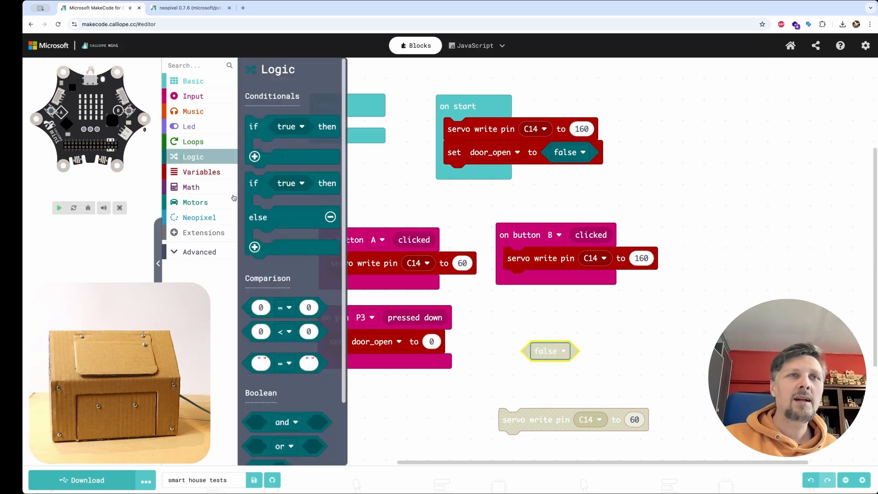
scroll("down", 3)
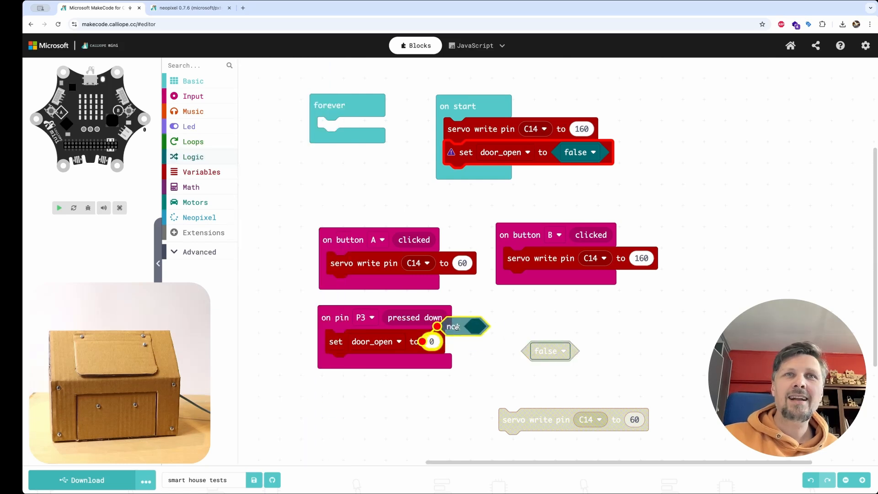
left_click_drag(459, 326, 443, 341)
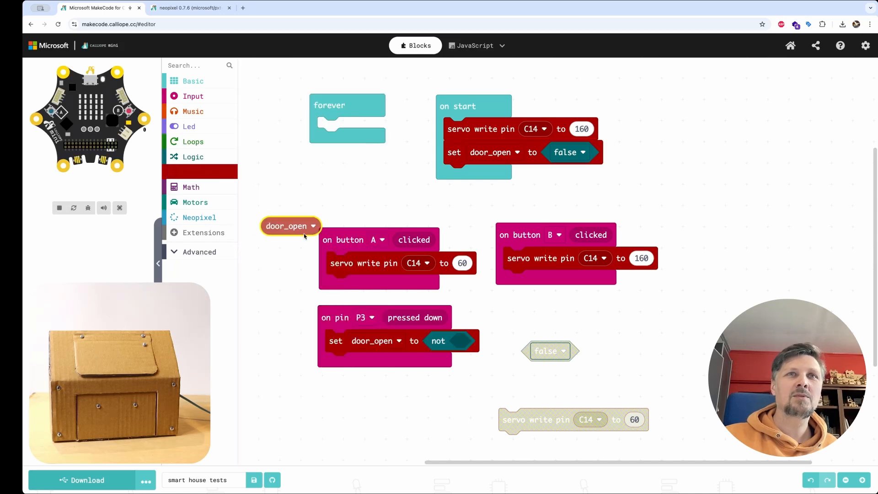
left_click_drag(290, 225, 479, 342)
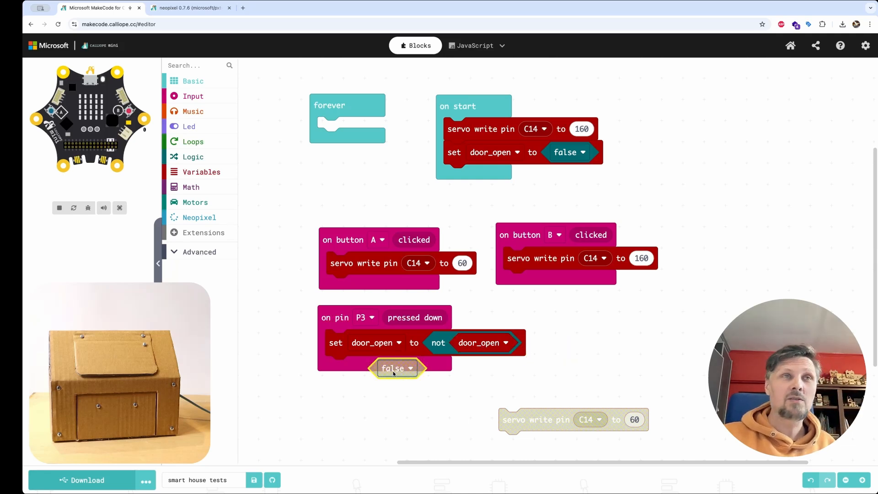
left_click(193, 157)
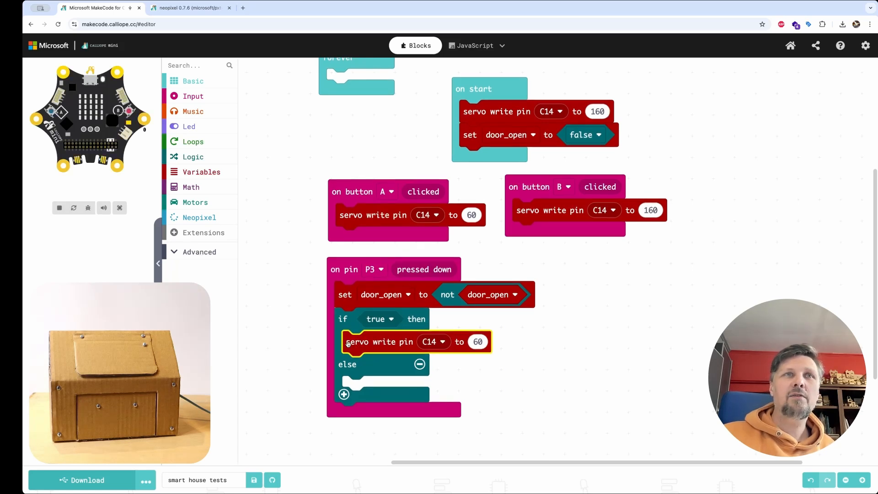
Put a servo C14 write of 160 in the else branch and duplicate the door_open condition.
left_click_drag(379, 341, 412, 406)
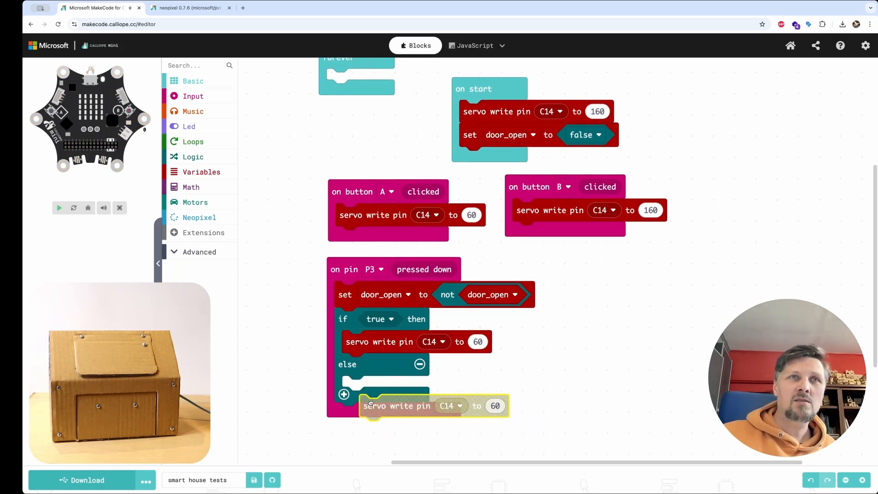
left_click(477, 387)
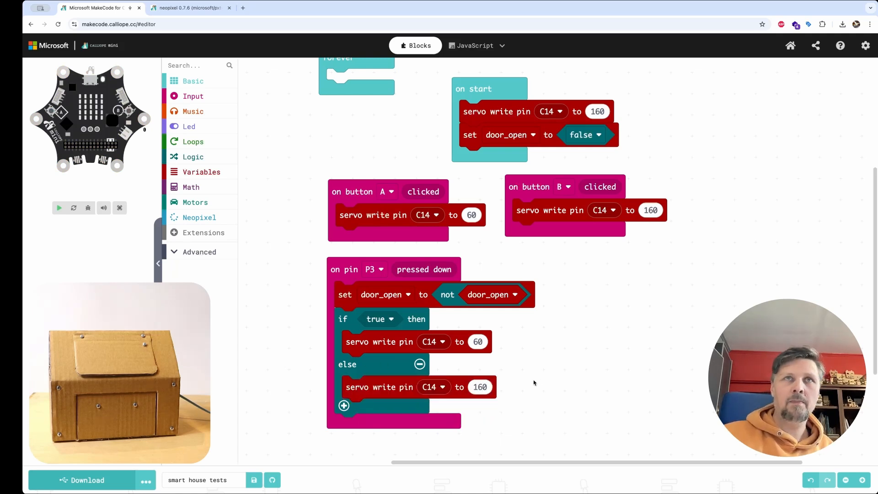
right_click(487, 295)
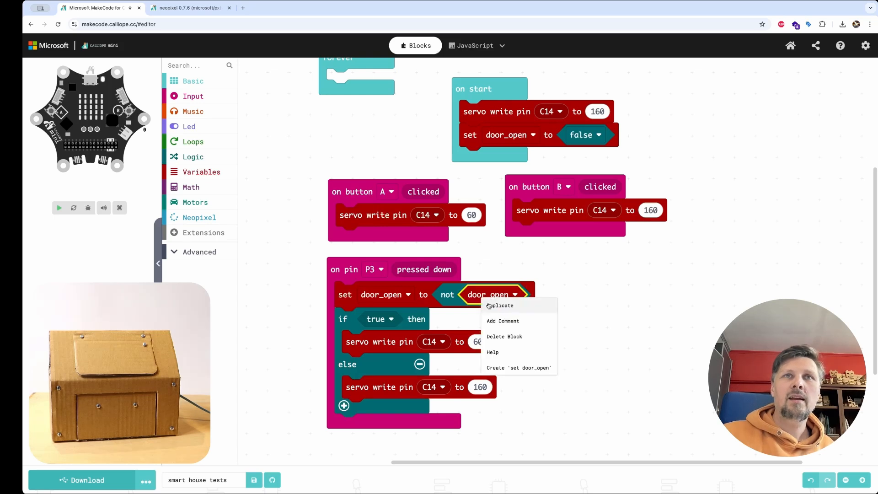
left_click(500, 306)
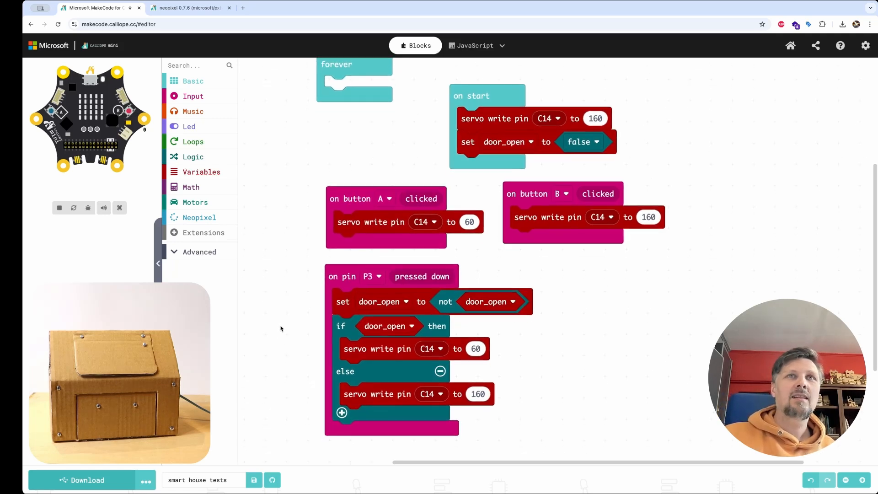
left_click(85, 480)
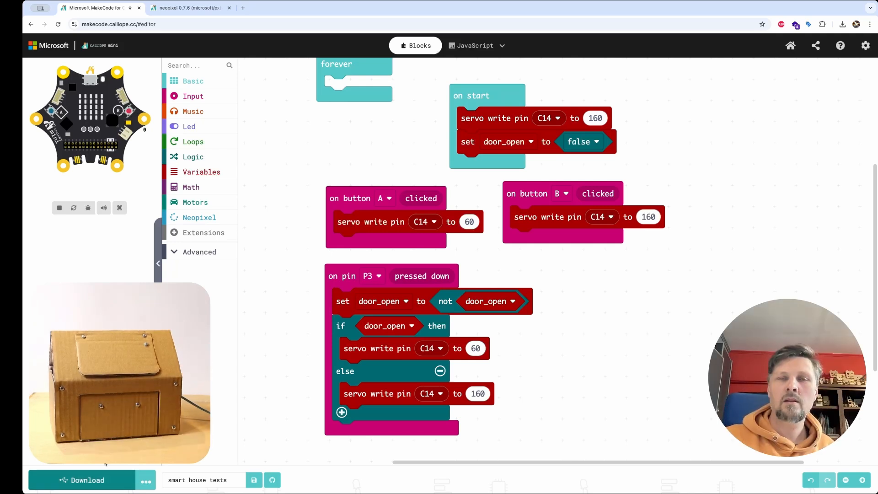
mouse_move(620, 147)
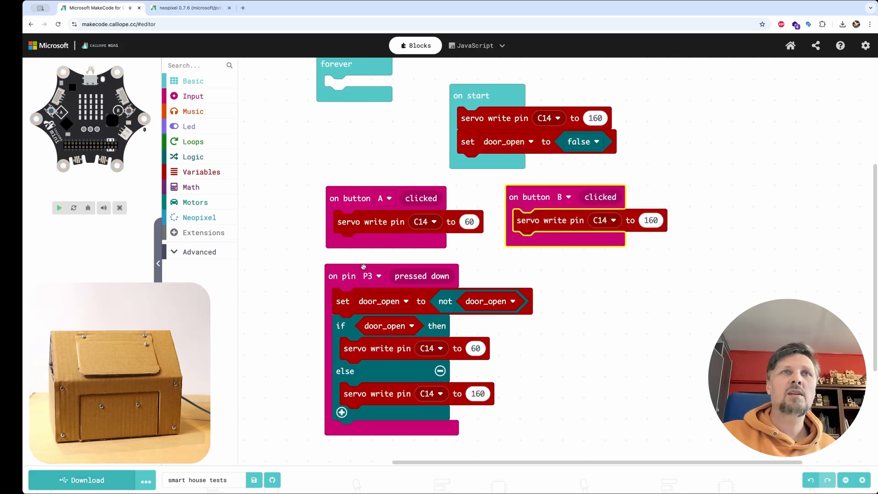
left_click(59, 207)
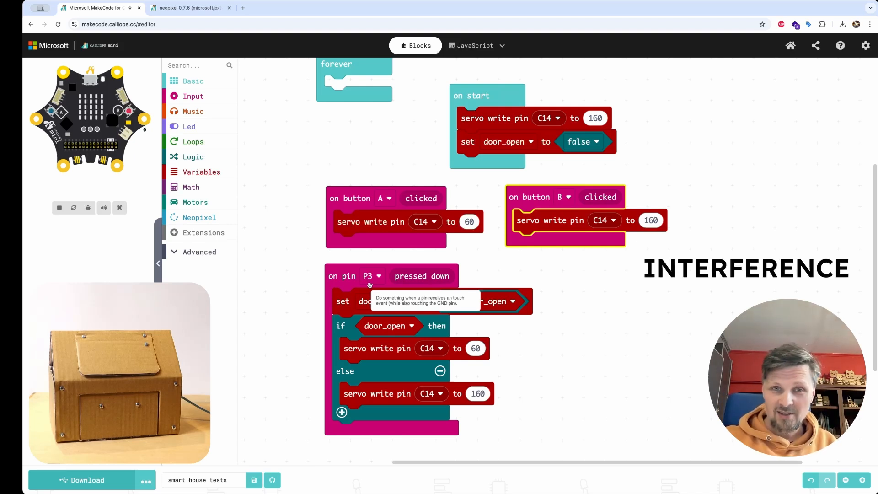
mouse_move(475, 265)
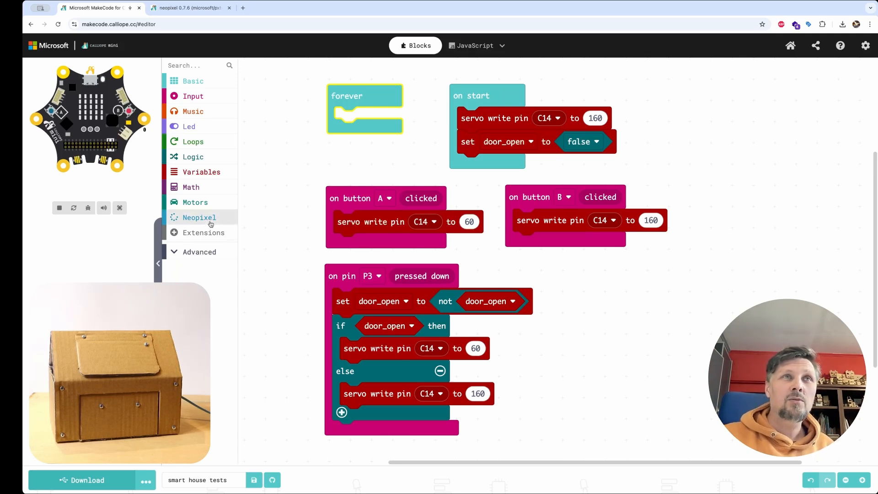
Add a NeoPixel strip on pin C15 with 4 LEDs to on start.
left_click(199, 218)
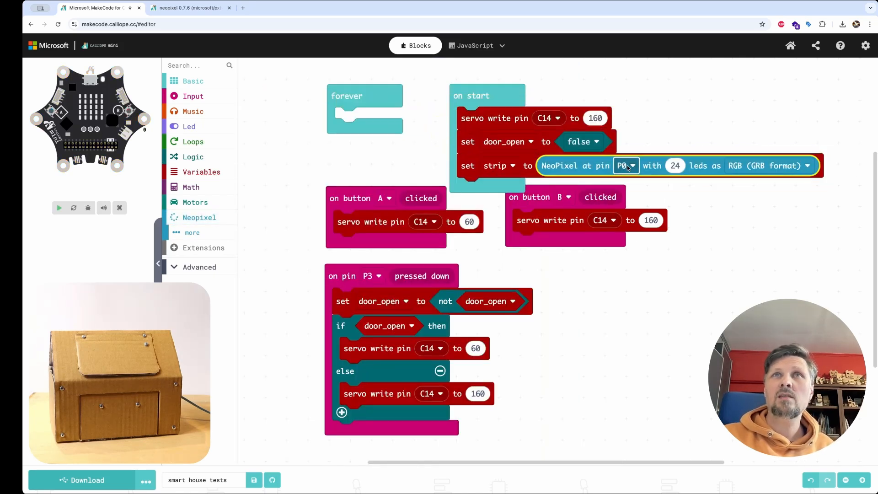
left_click(625, 165)
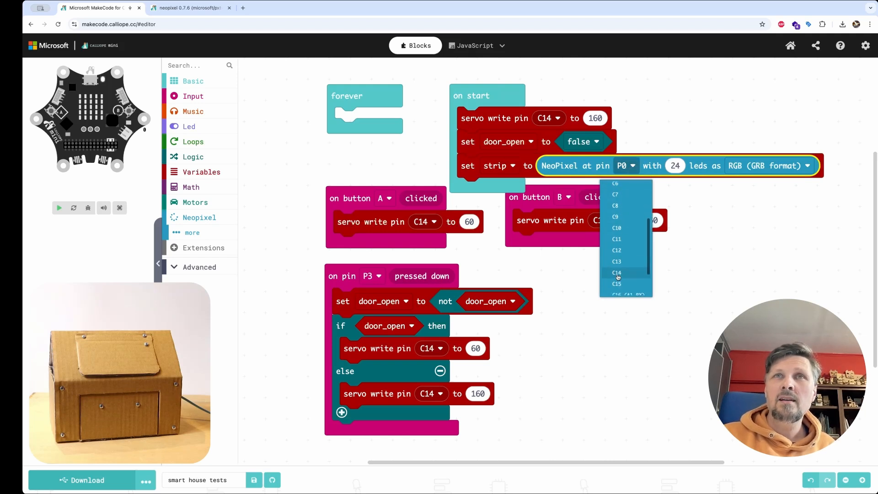
left_click(616, 284)
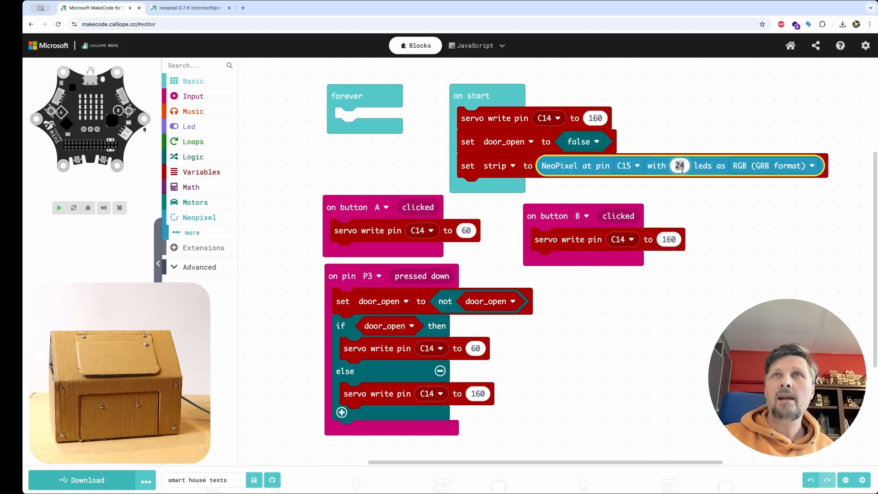
type("4")
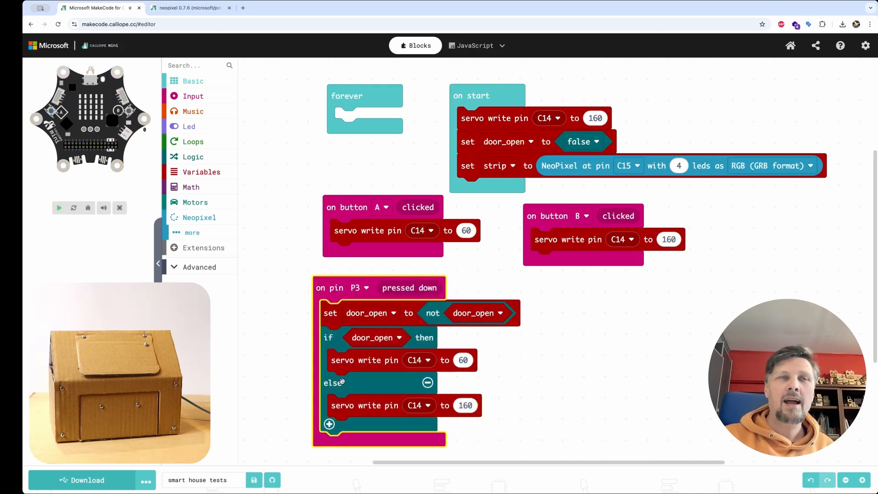
left_click(58, 207)
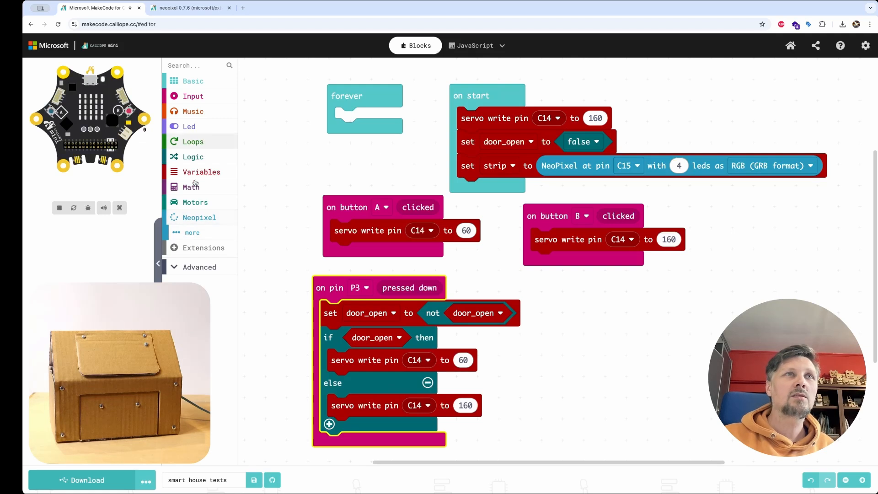
Make the strip show white in the if branch and black in the else branch.
left_click(199, 217)
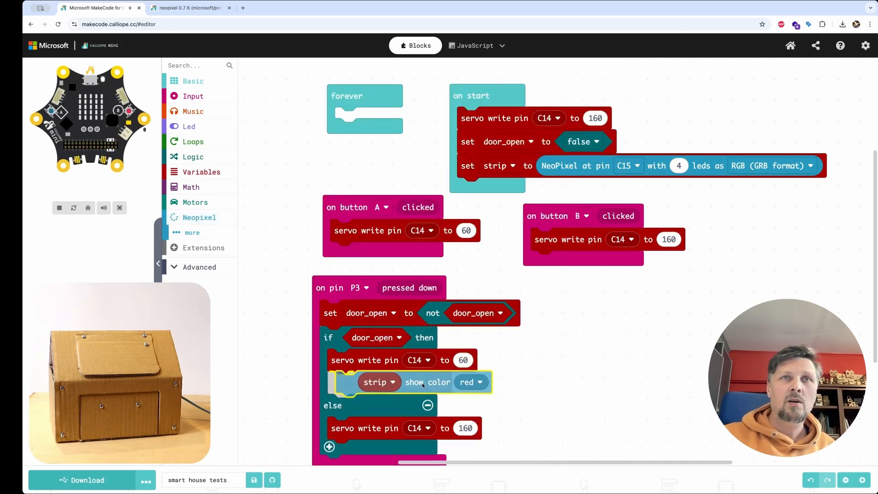
left_click(481, 382)
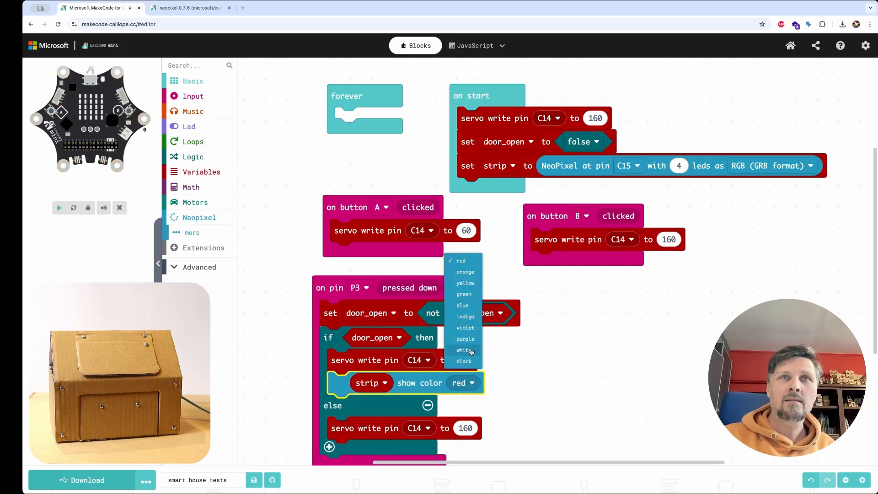
left_click(463, 350)
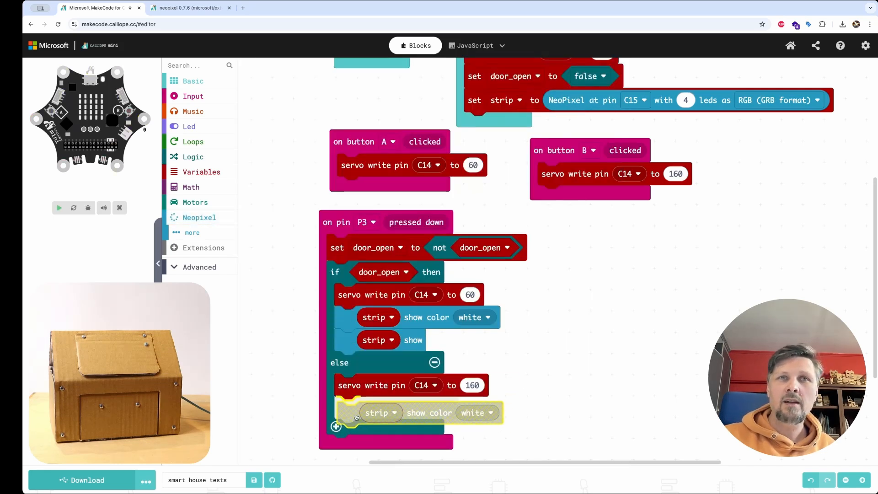
left_click(477, 413)
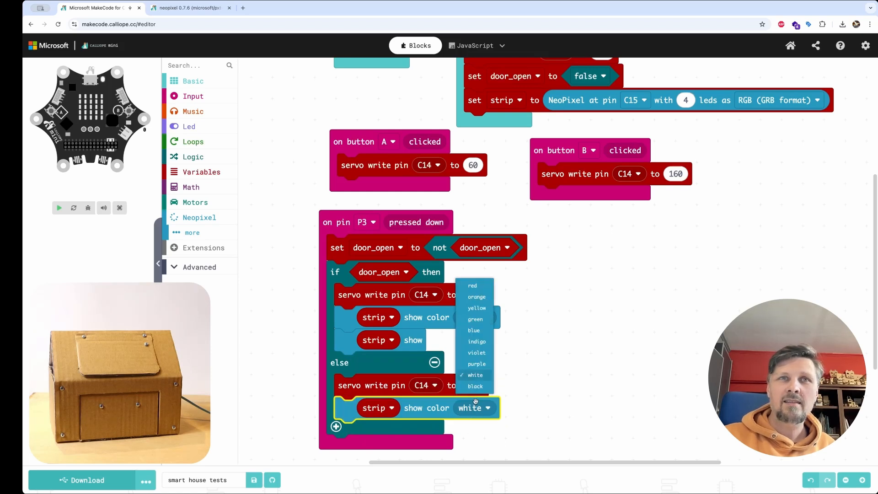
left_click(475, 386)
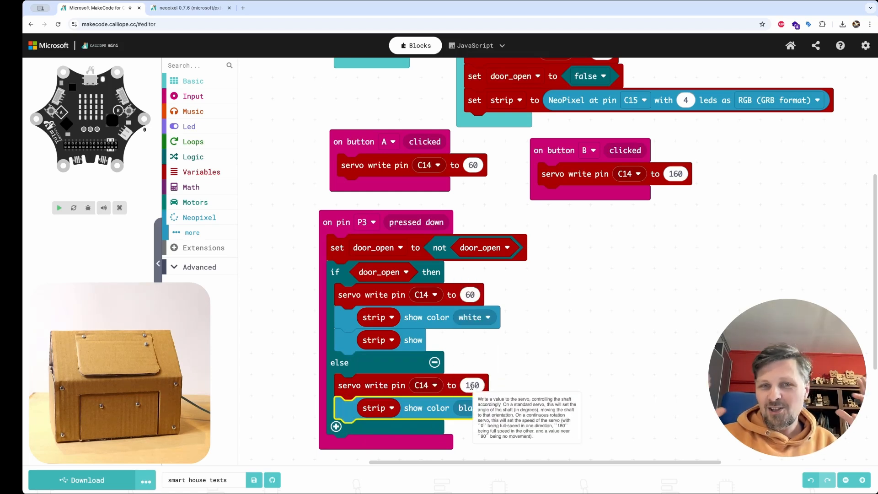
left_click(59, 208)
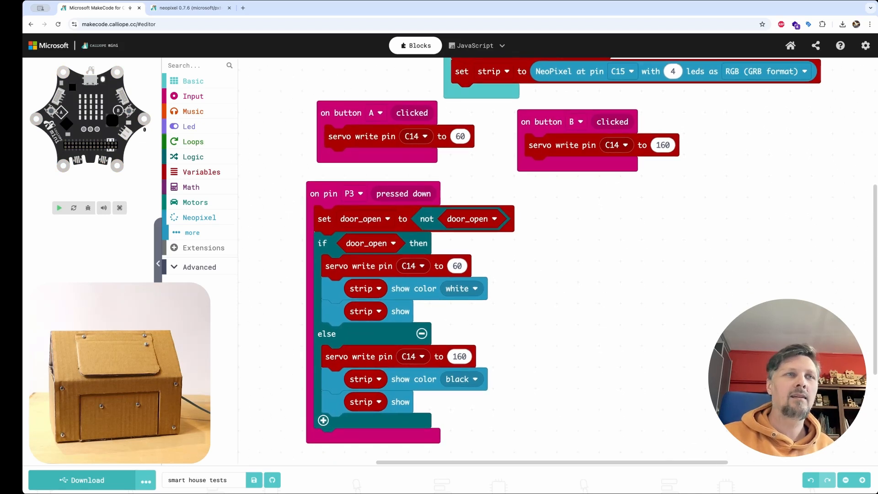
left_click(85, 480)
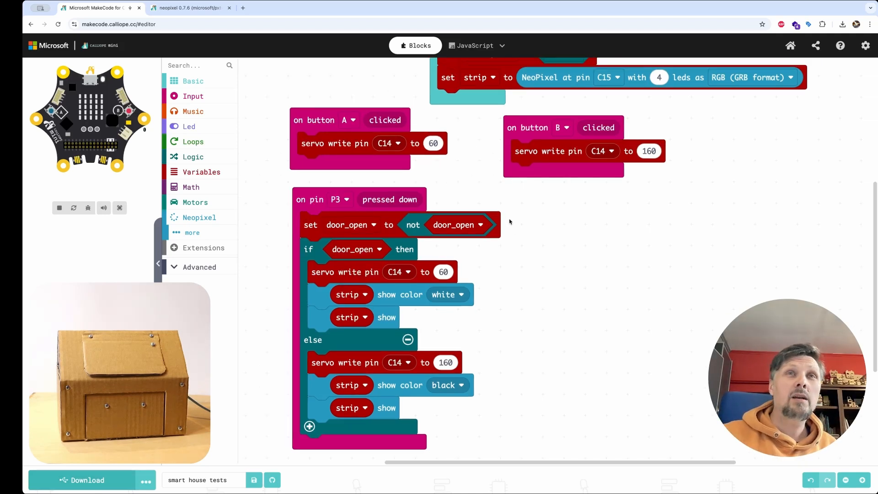
mouse_move(557, 198)
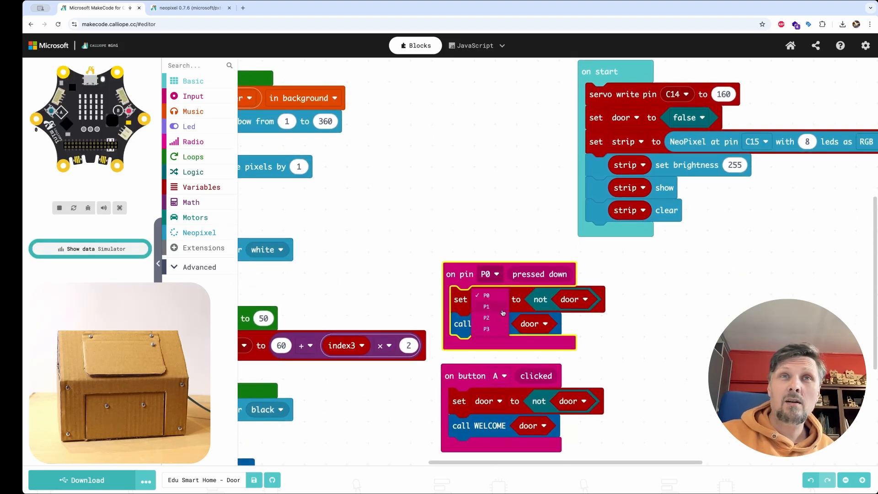
Change the touch handler's trigger pin from P0 to P3.
left_click(487, 329)
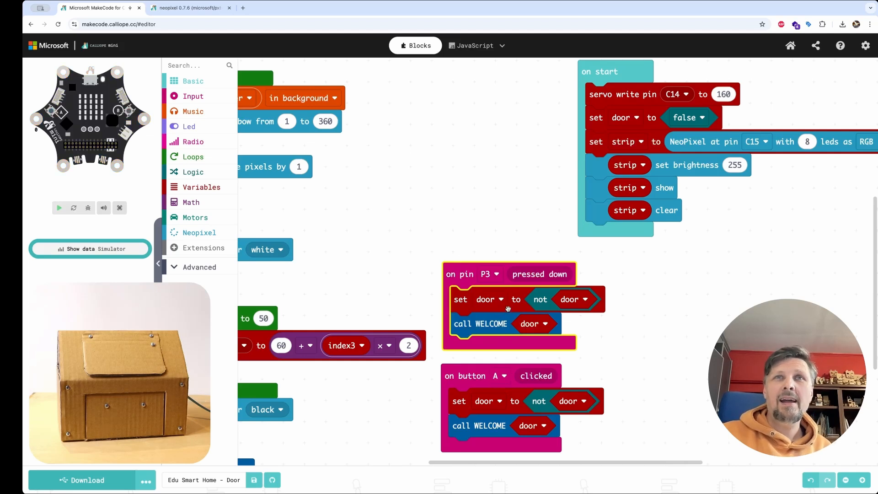
left_click(59, 208)
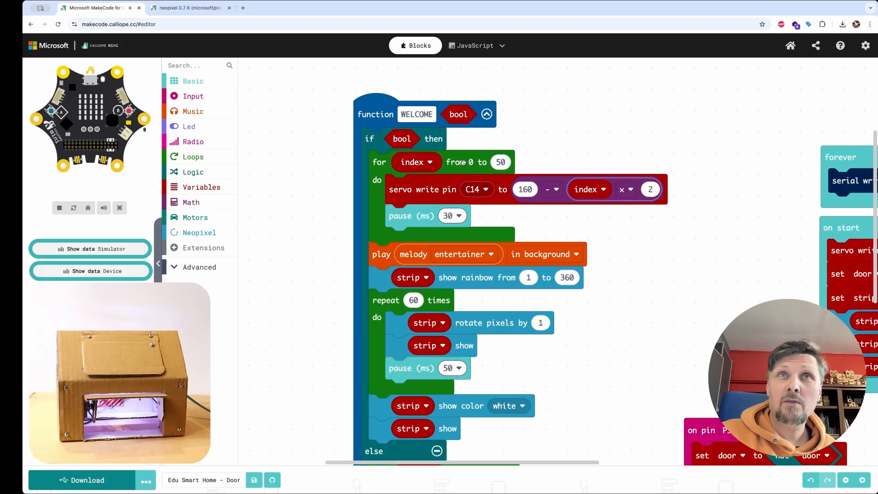
mouse_move(616, 198)
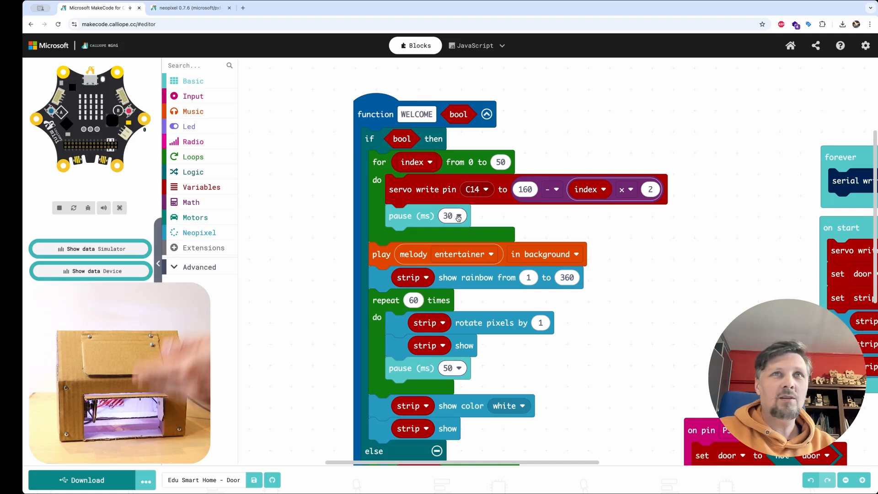
mouse_move(325, 242)
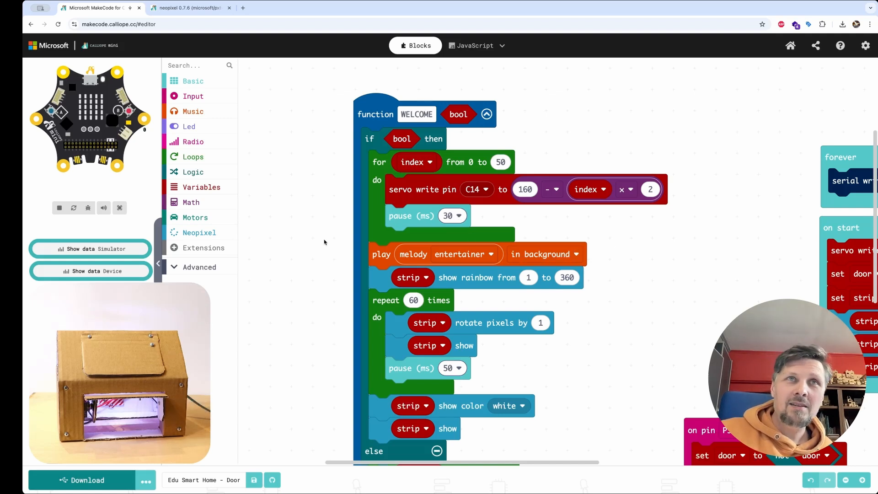
scroll("down", 3)
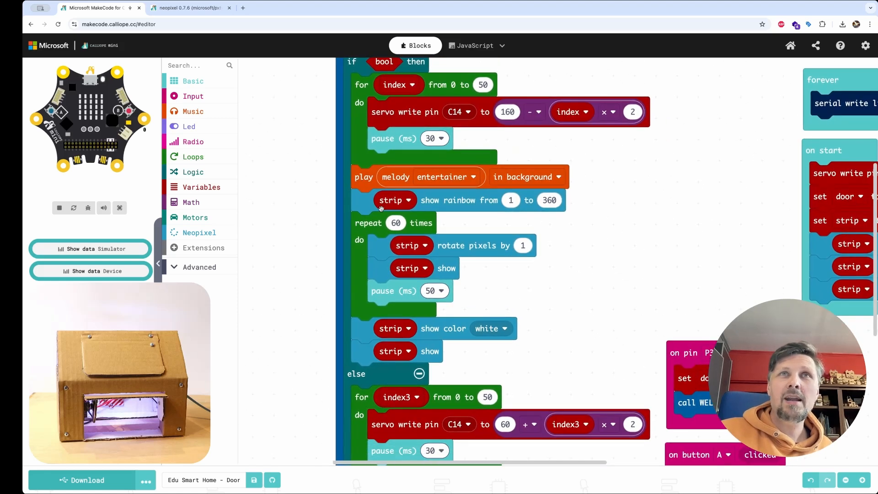
mouse_move(522, 192)
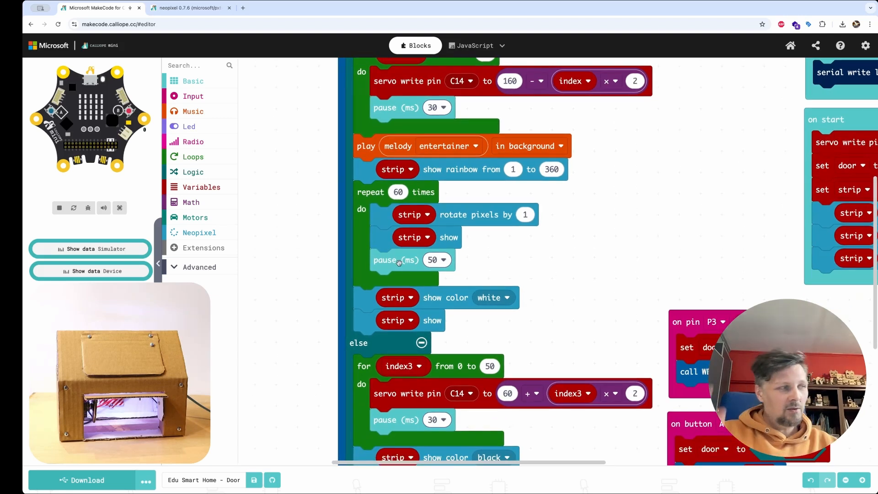
mouse_move(397, 261)
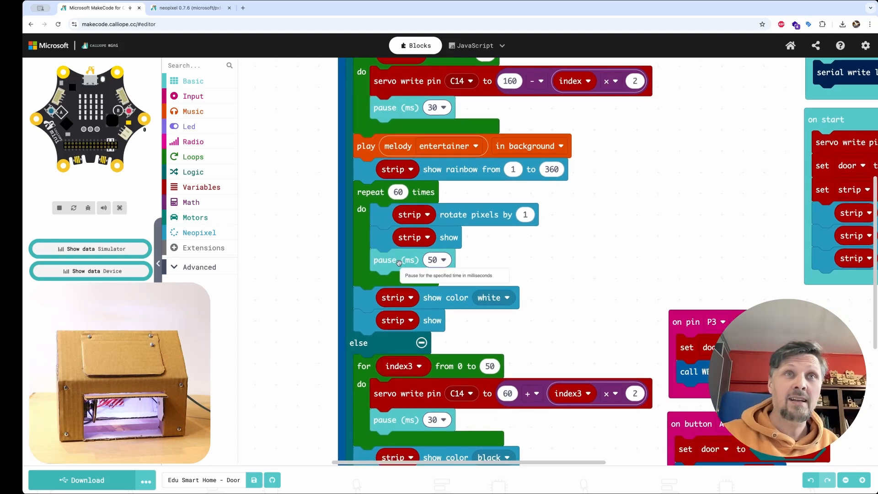
mouse_move(423, 284)
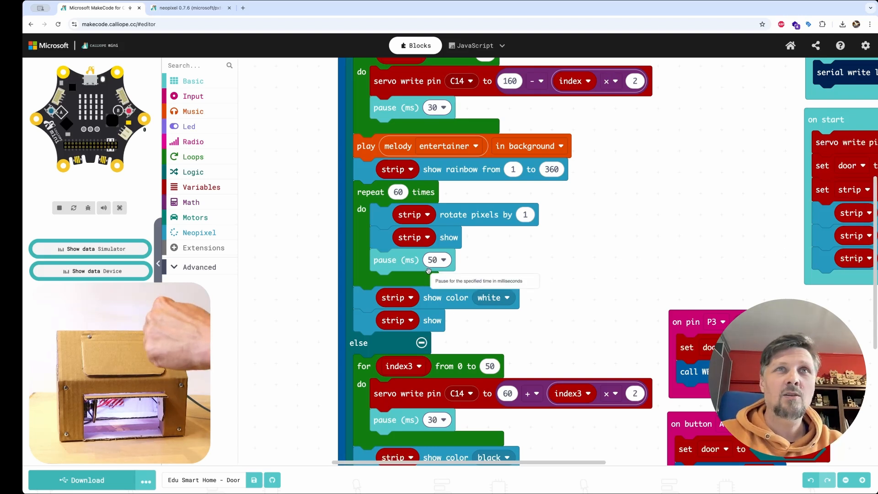
mouse_move(486, 330)
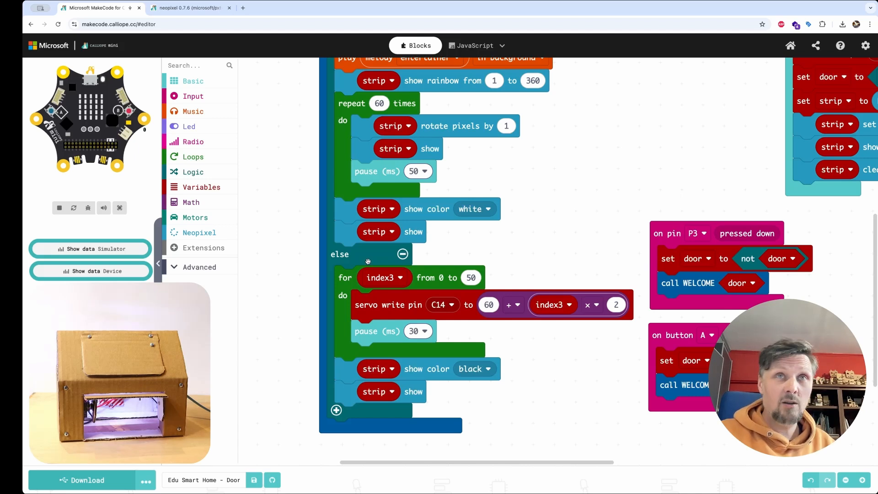
mouse_move(325, 362)
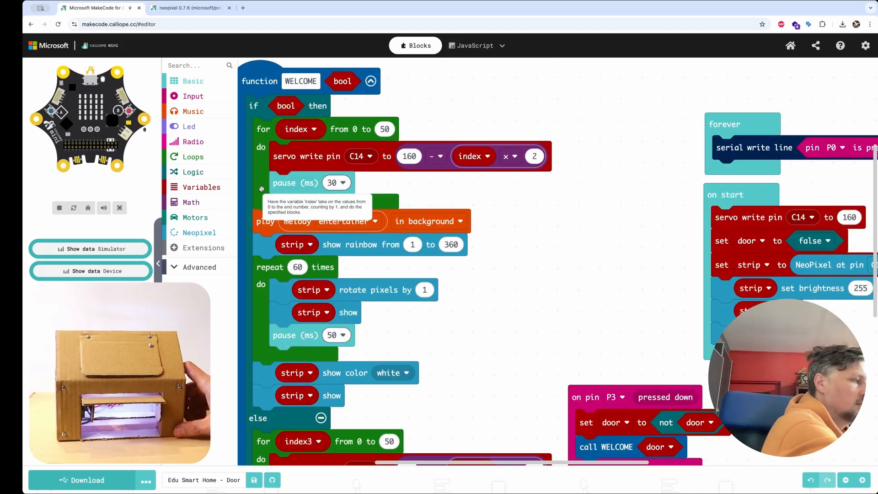
scroll("down", 3)
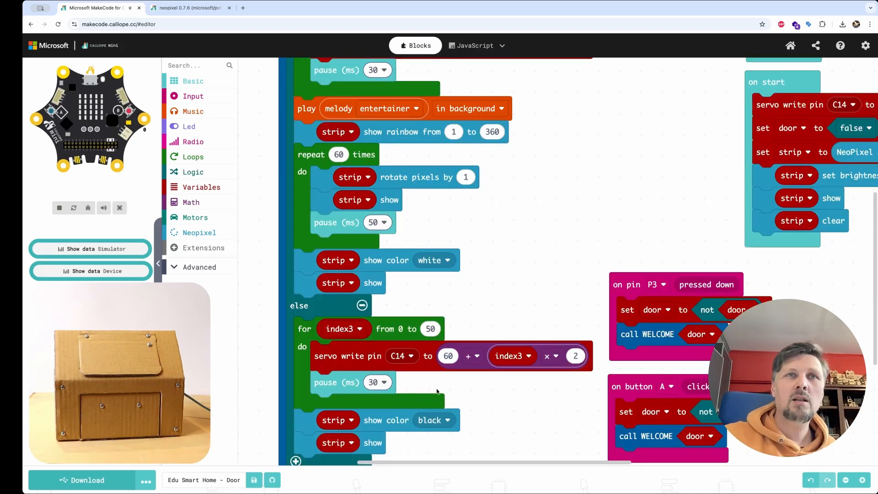
scroll("down", 3)
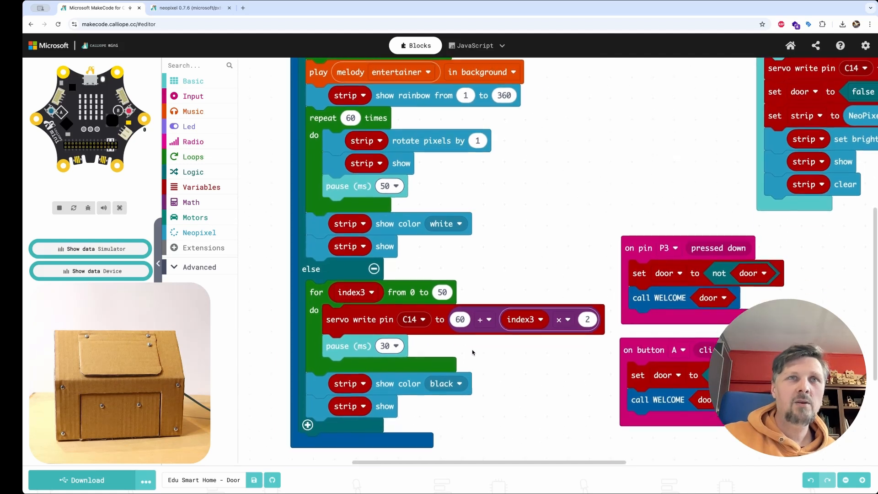